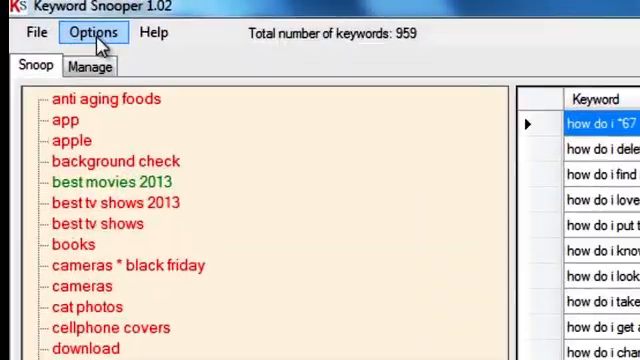
# - Enable Youtube Suggest as the only keyword source in Source Options
pyautogui.click(92, 32)
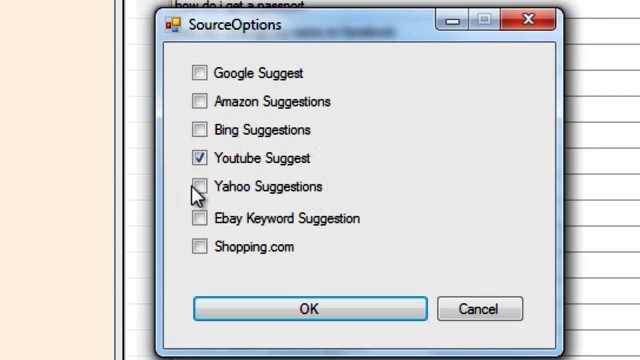
pyautogui.click(308, 308)
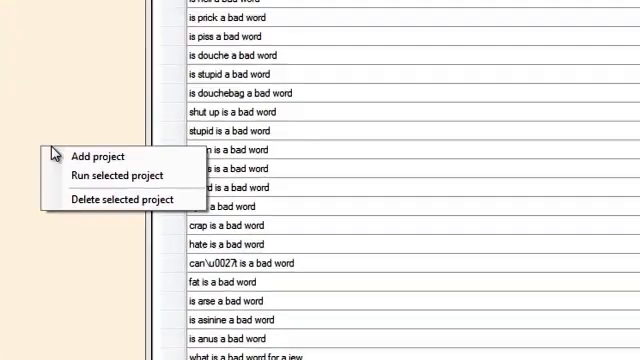
# - Create a 'games' project and run it to scrape about 200 keyword suggestions
pyautogui.click(90, 156)
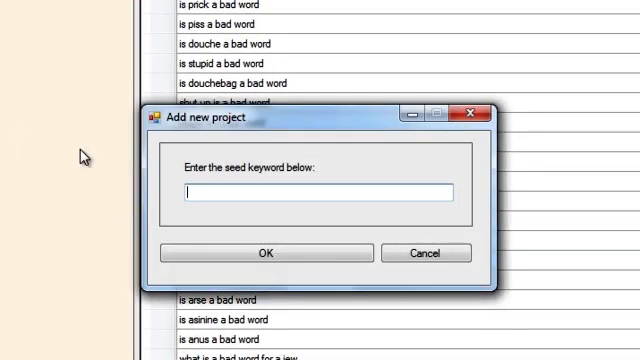
pyautogui.write('games')
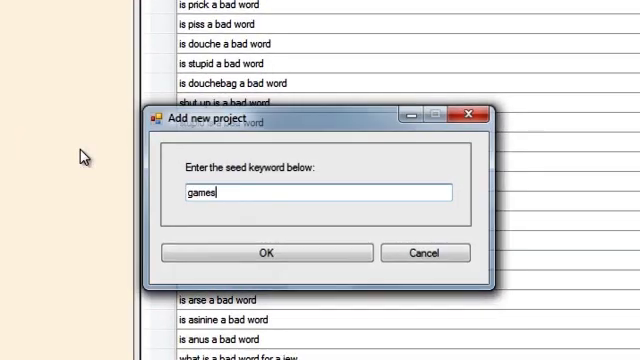
pyautogui.click(268, 252)
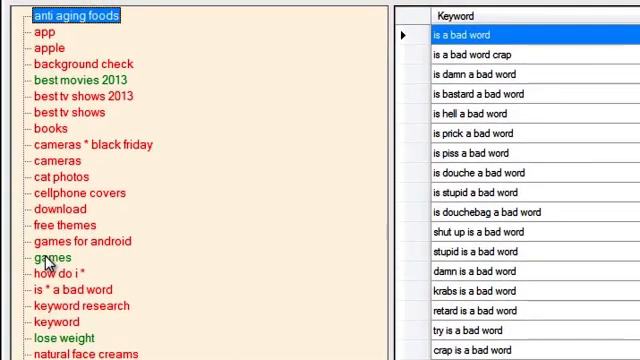
pyautogui.rightClick(48, 256)
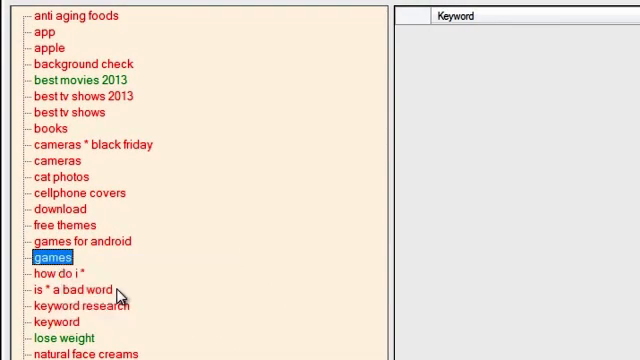
pyautogui.click(44, 262)
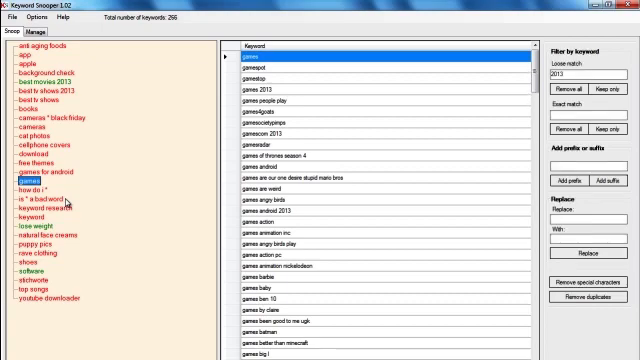
pyautogui.moveTo(288, 66)
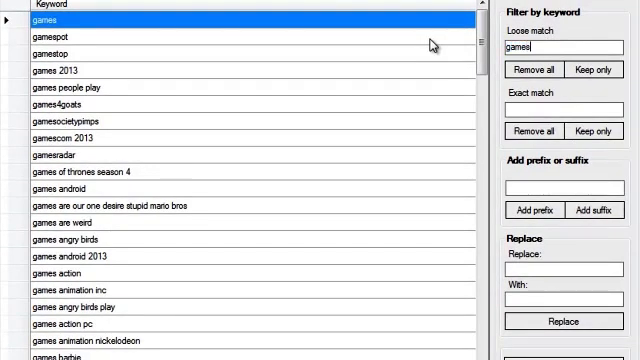
# - Filter out 'gamespot' entries and review the remaining games suggestions
pyautogui.write('gamespot')
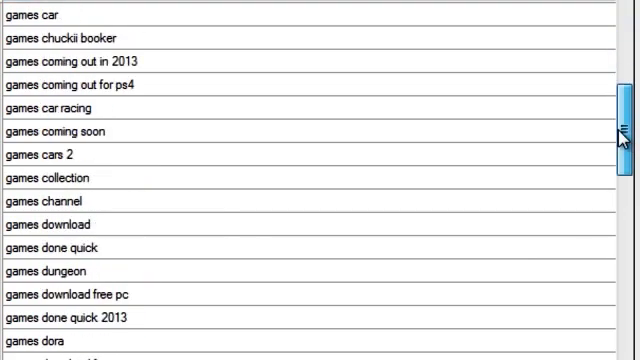
pyautogui.scroll(-3)
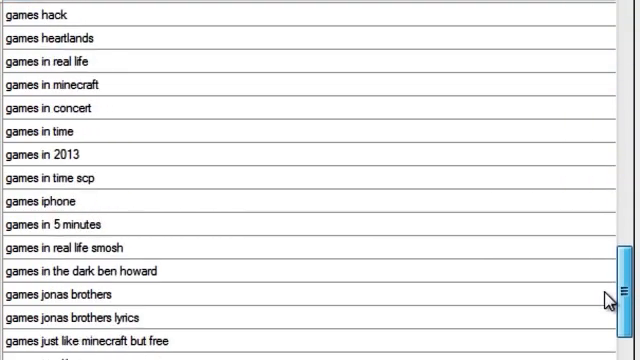
pyautogui.scroll(-3)
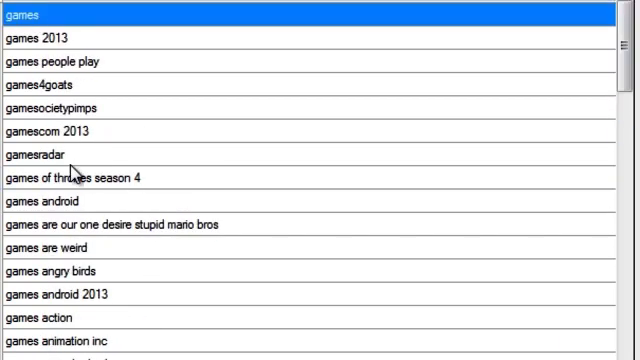
pyautogui.moveTo(48, 212)
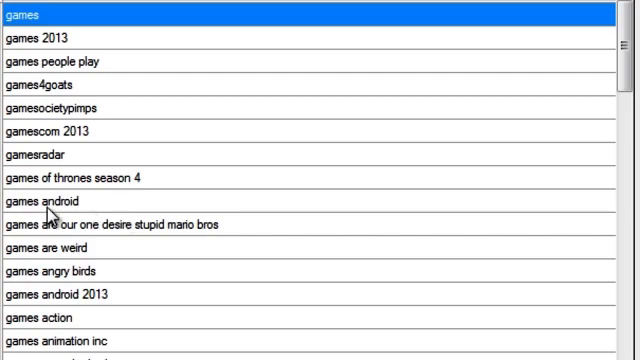
pyautogui.scroll(-3)
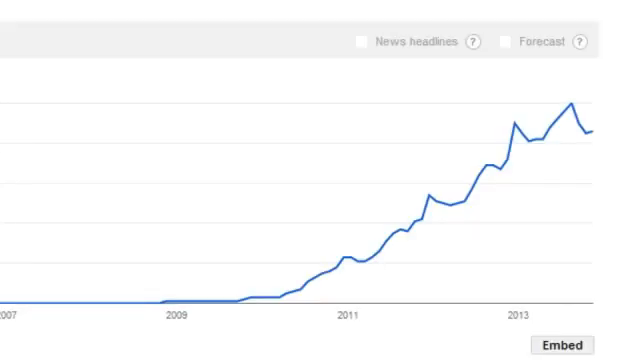
pyautogui.moveTo(160, 304)
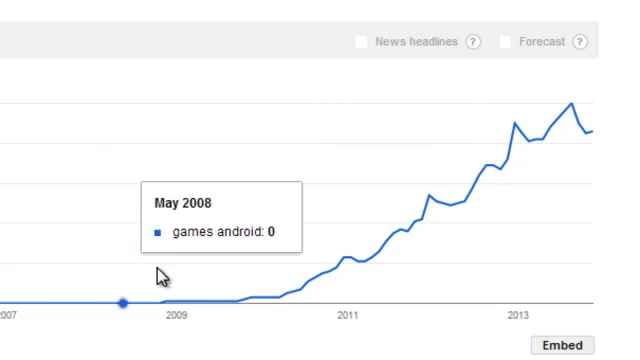
pyautogui.moveTo(584, 104)
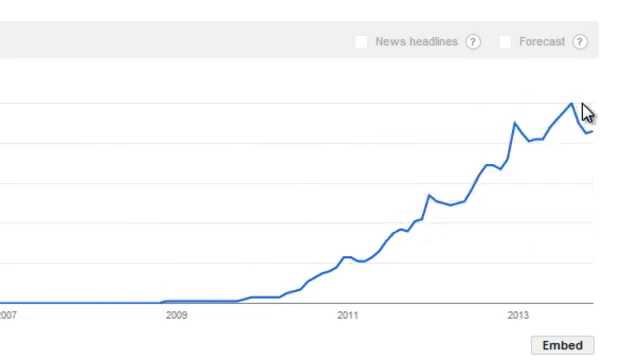
pyautogui.moveTo(568, 108)
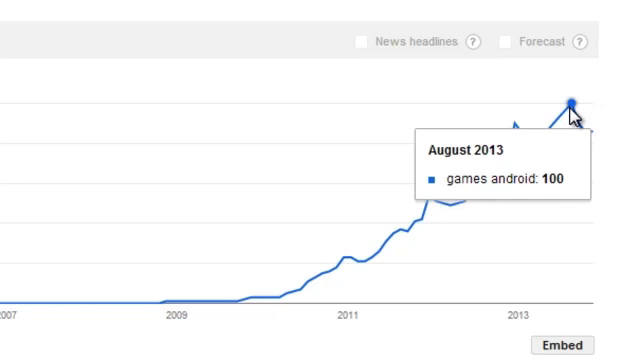
pyautogui.moveTo(288, 292)
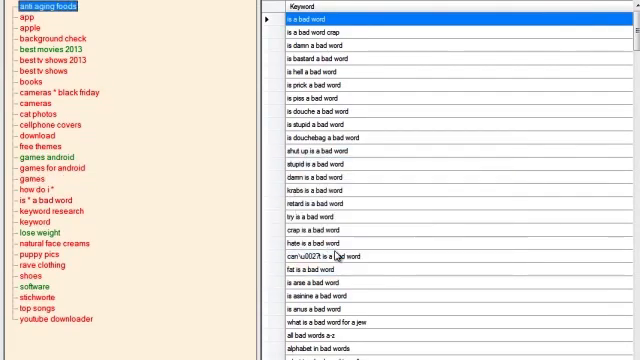
# - Bring up the project tree actions for adding another games project
pyautogui.rightClick(36, 158)
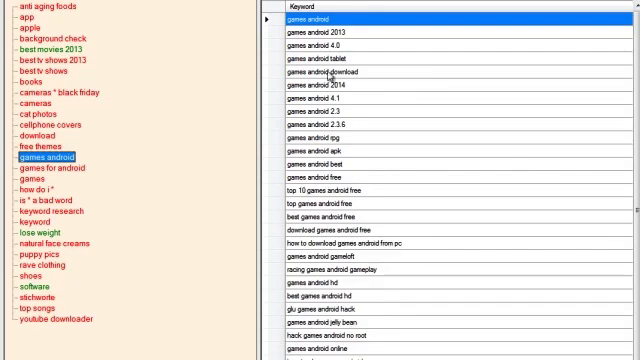
pyautogui.moveTo(98, 194)
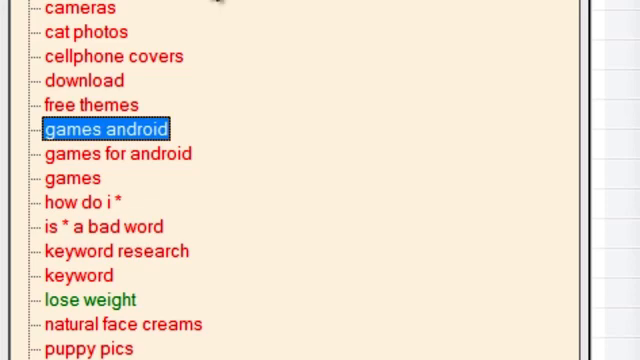
pyautogui.moveTo(152, 220)
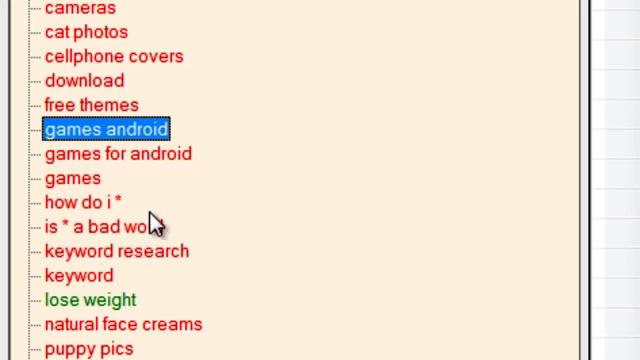
pyautogui.moveTo(164, 222)
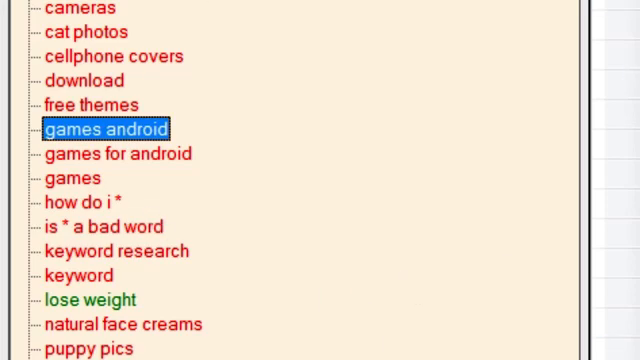
pyautogui.moveTo(328, 142)
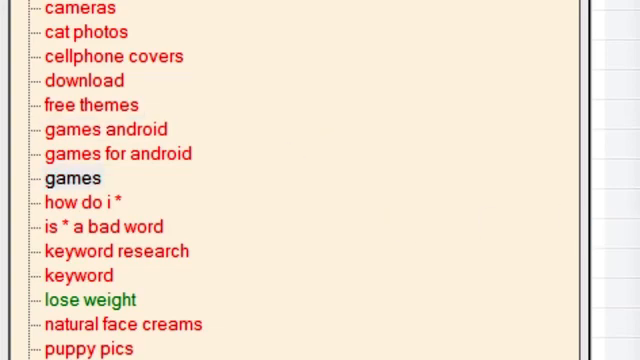
pyautogui.moveTo(496, 122)
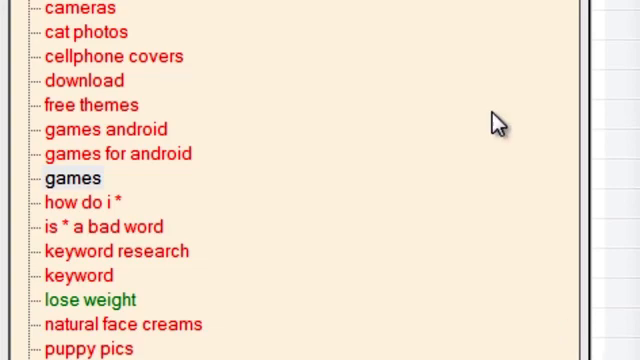
pyautogui.moveTo(492, 120)
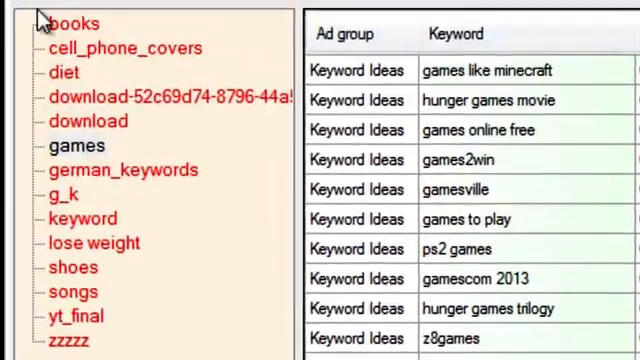
# - Cancel Source Options unchanged and show monthly searches, competition and bid columns
pyautogui.click(78, 144)
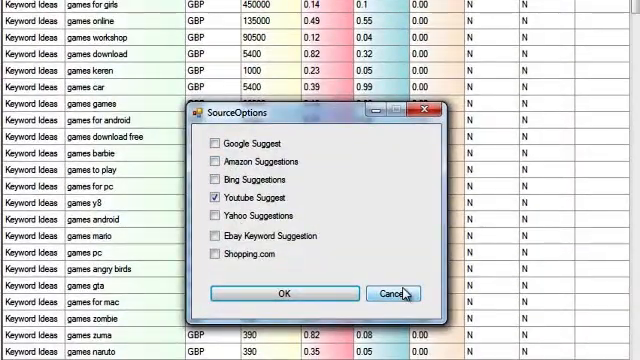
pyautogui.click(394, 292)
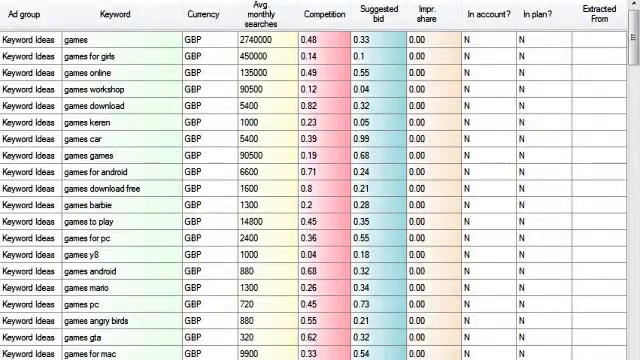
pyautogui.click(204, 18)
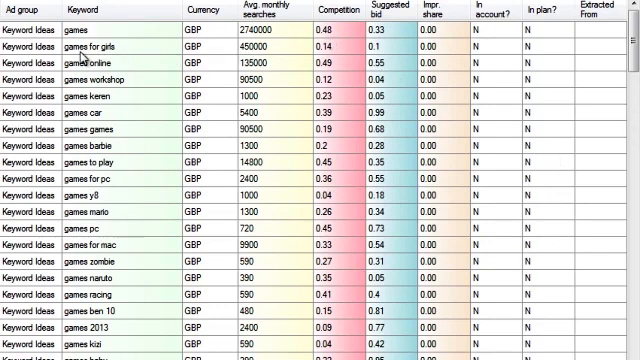
# - Select 'games for girls' and view its Google Trends interest-over-time chart
pyautogui.doubleClick(96, 52)
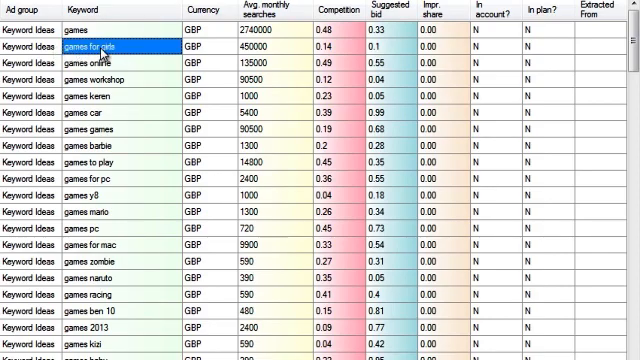
pyautogui.scroll(-3)
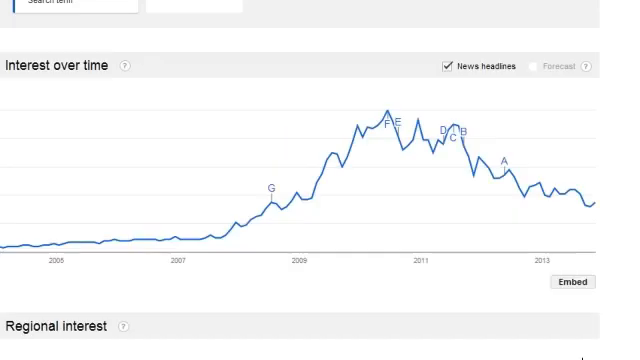
pyautogui.moveTo(458, 144)
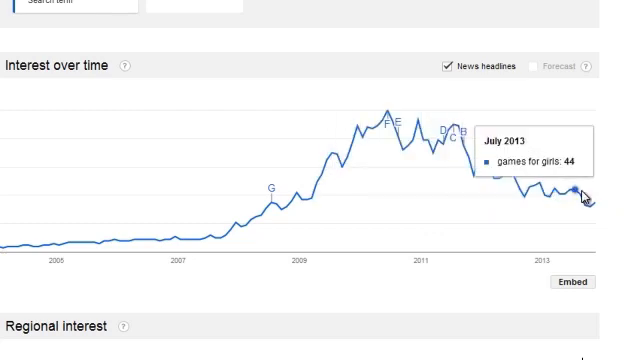
pyautogui.moveTo(596, 206)
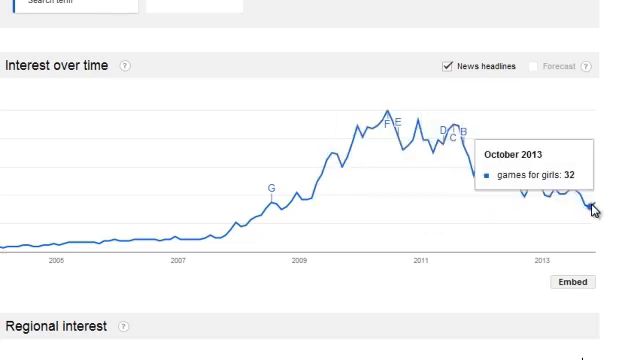
pyautogui.moveTo(460, 138)
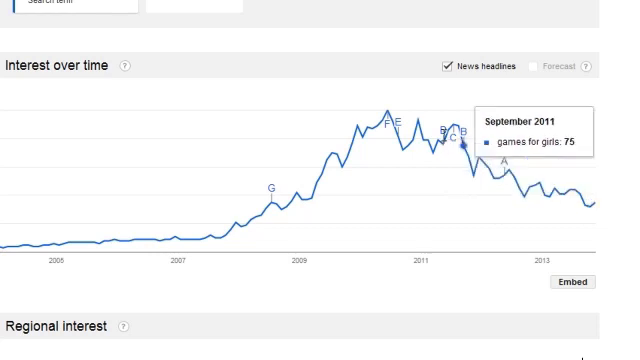
pyautogui.moveTo(576, 176)
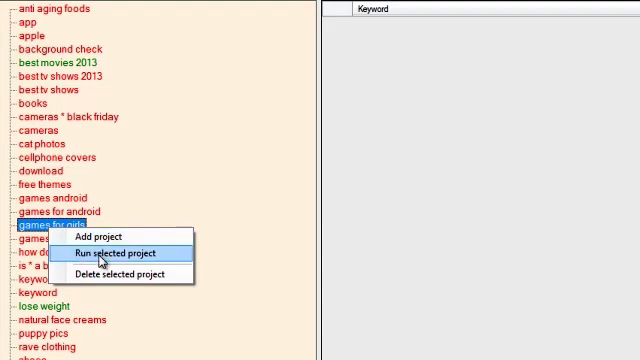
# - Run the 'games for girls' project to scrape its long-tail suggestions
pyautogui.click(120, 252)
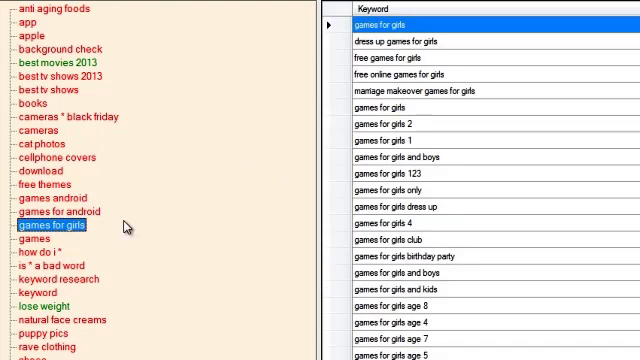
pyautogui.moveTo(172, 228)
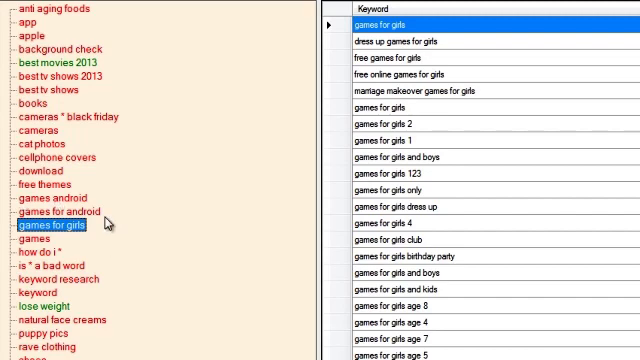
pyautogui.moveTo(300, 28)
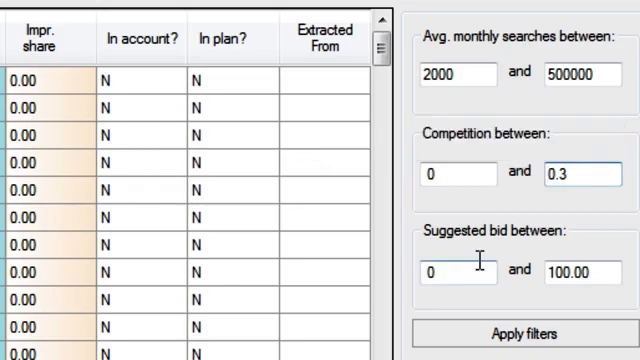
# - Apply filters: 2000–500000 monthly searches, competition 0–0.3, bid 0–100
pyautogui.click(524, 332)
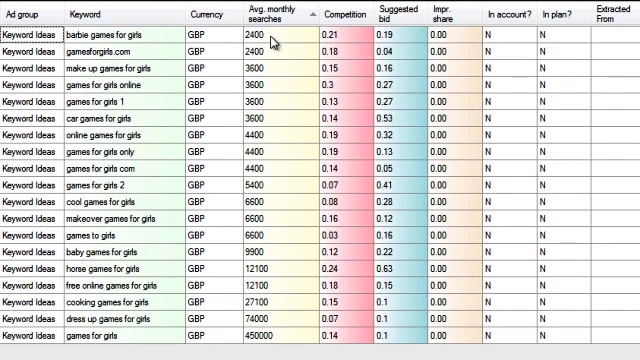
pyautogui.moveTo(268, 348)
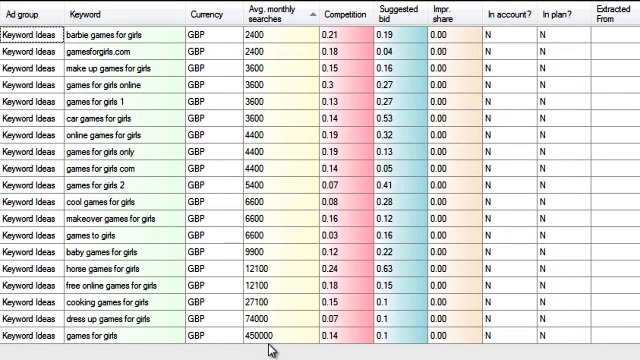
# - Sort by Avg. monthly searches descending, 'games for girls' at 450,000 first
pyautogui.click(276, 16)
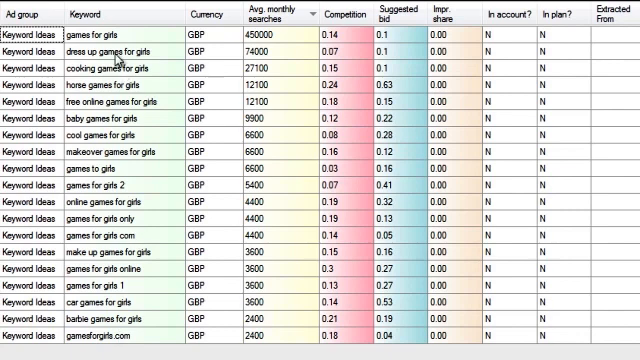
pyautogui.moveTo(120, 60)
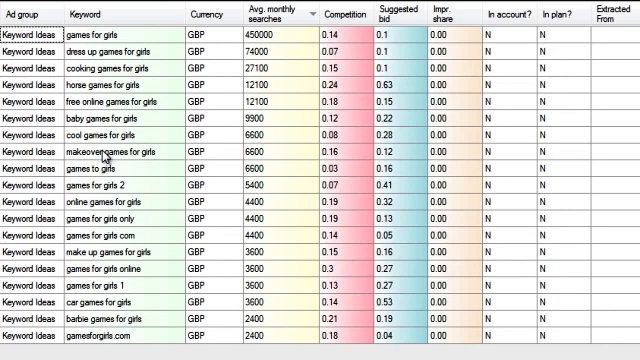
pyautogui.moveTo(288, 236)
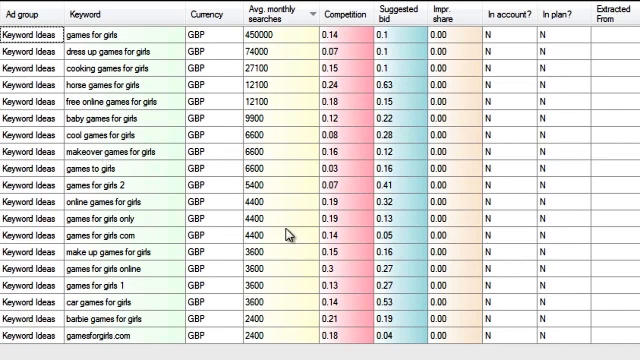